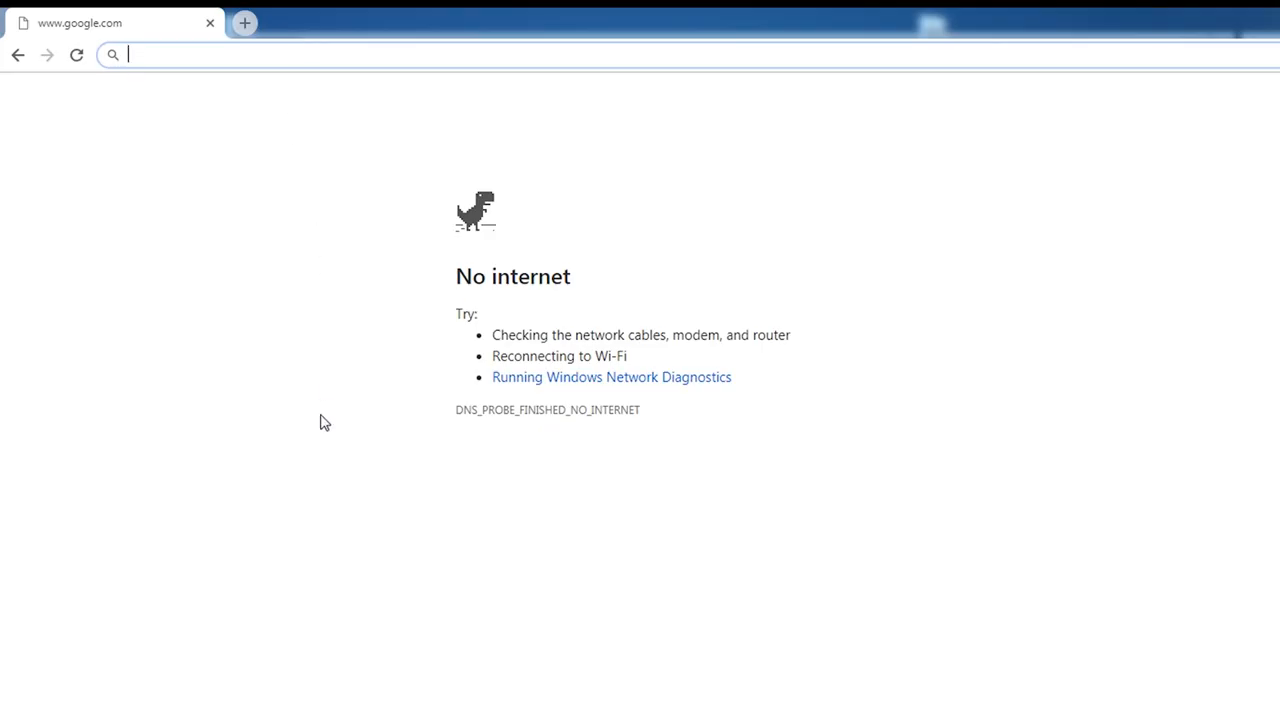
# Load the router page at 192.168.1.1 and continue past the not-secure network warning
pyautogui.write('192.168.1.1:52000/Unsecured.cgi')
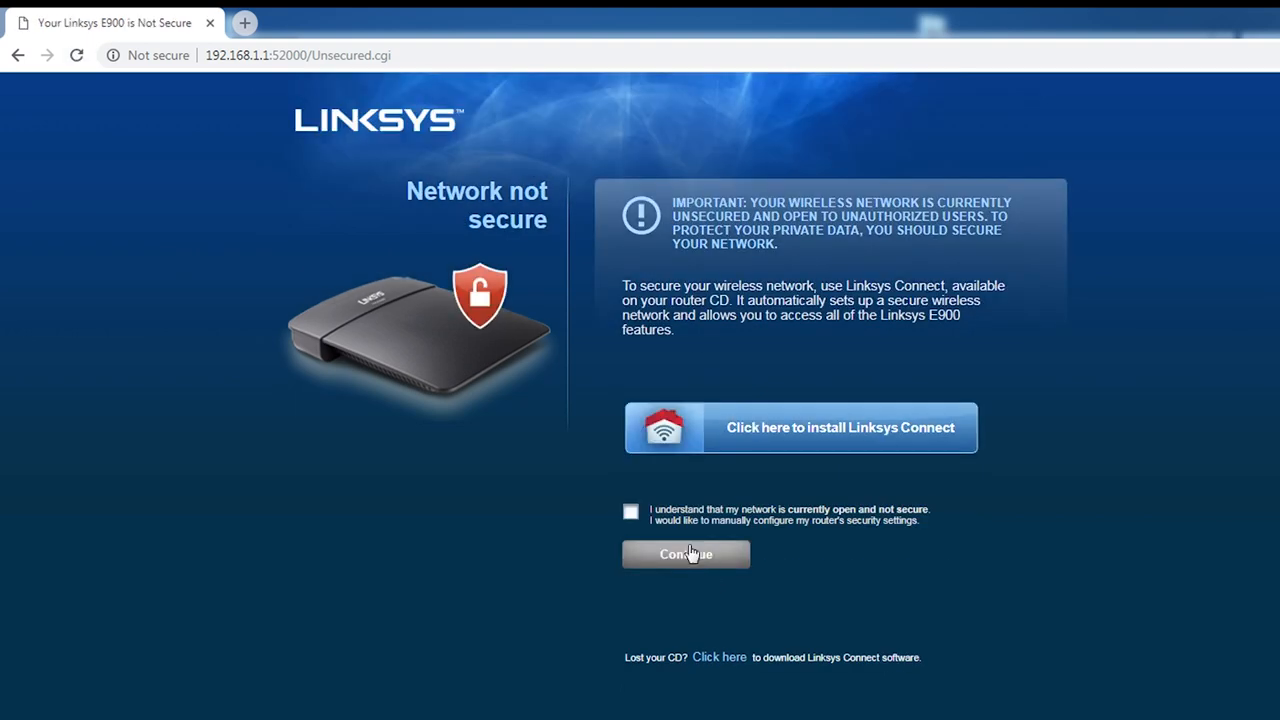
pyautogui.click(686, 554)
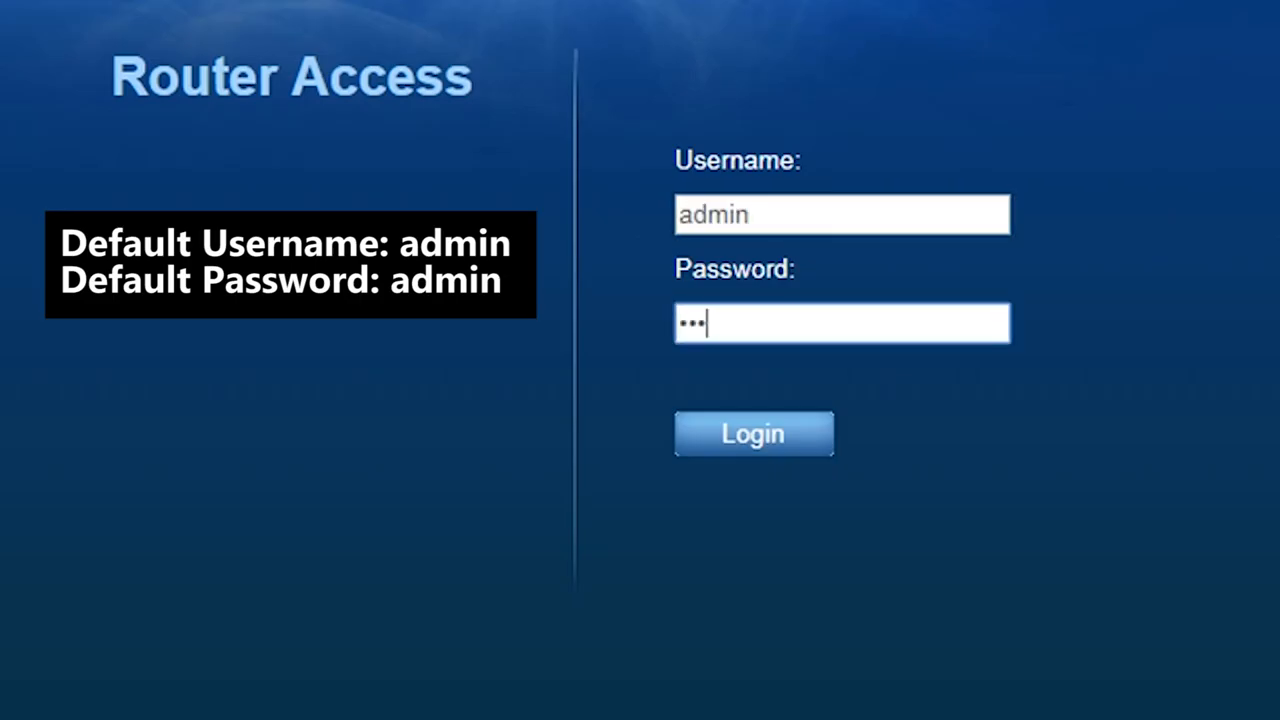
# Sign in as admin/admin and upload the dd-wrt .bin via Administration > Firmware Upgrade
pyautogui.click(753, 433)
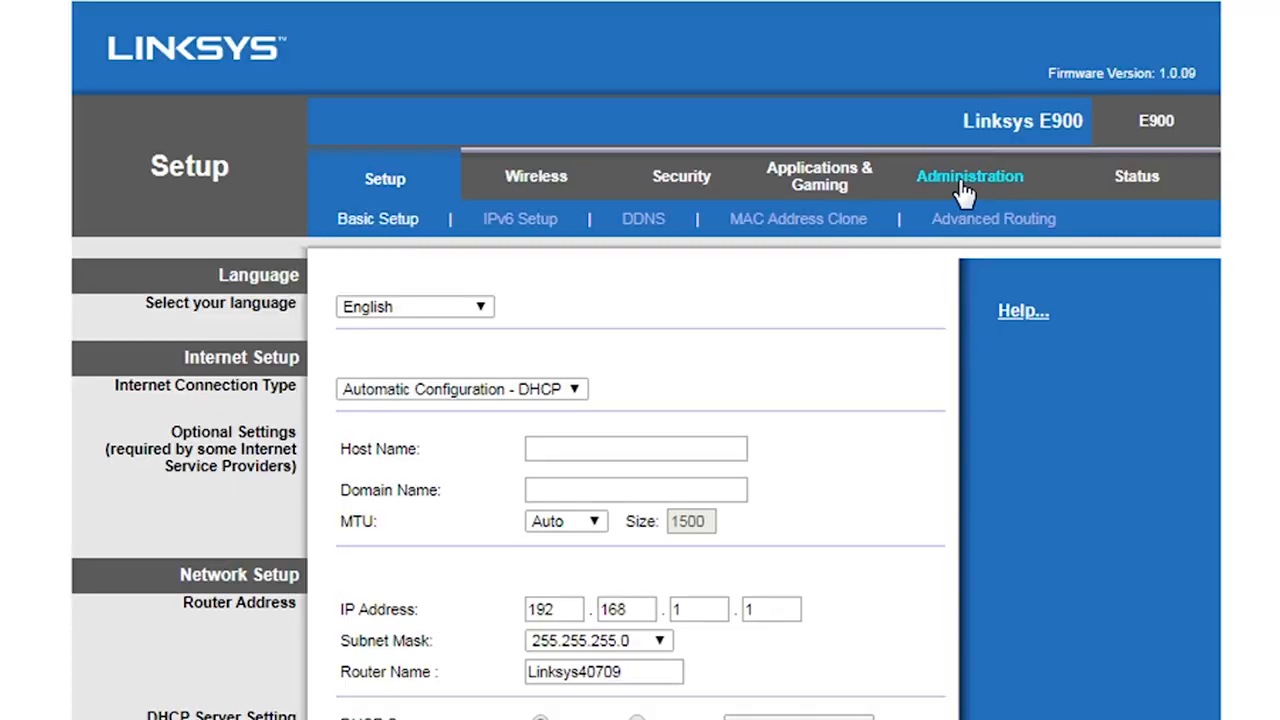
pyautogui.click(968, 176)
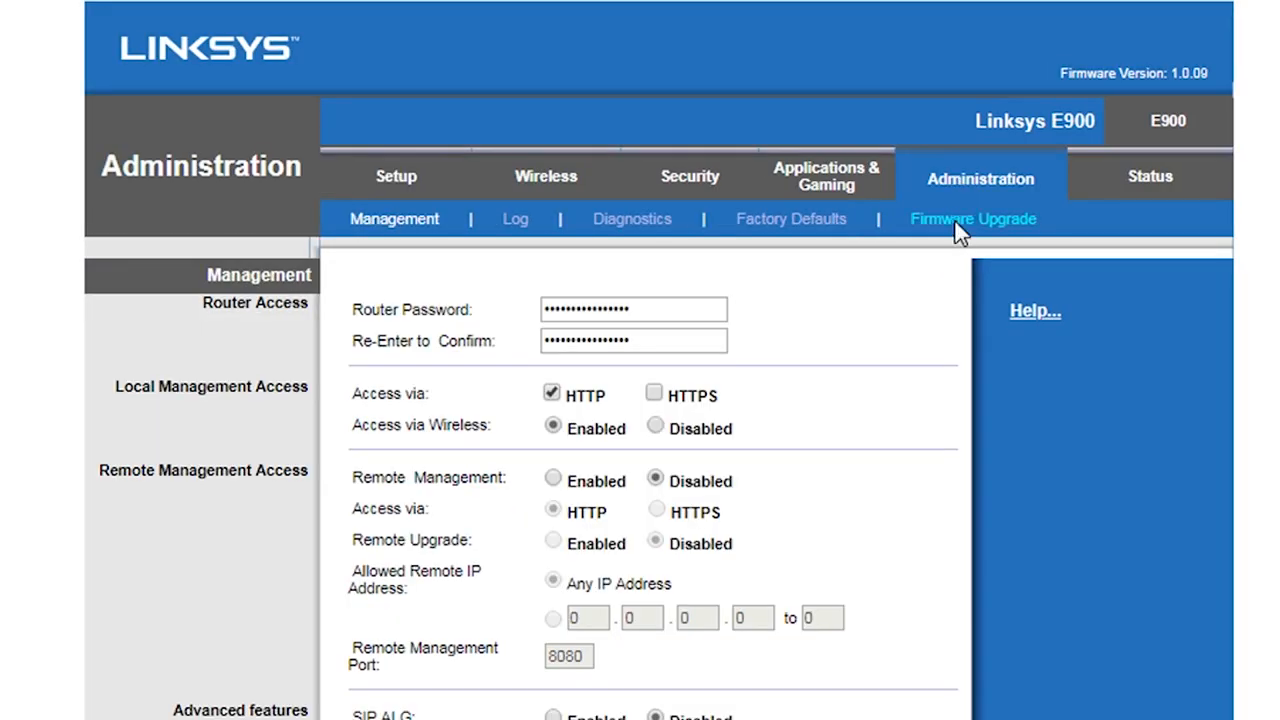
pyautogui.click(973, 219)
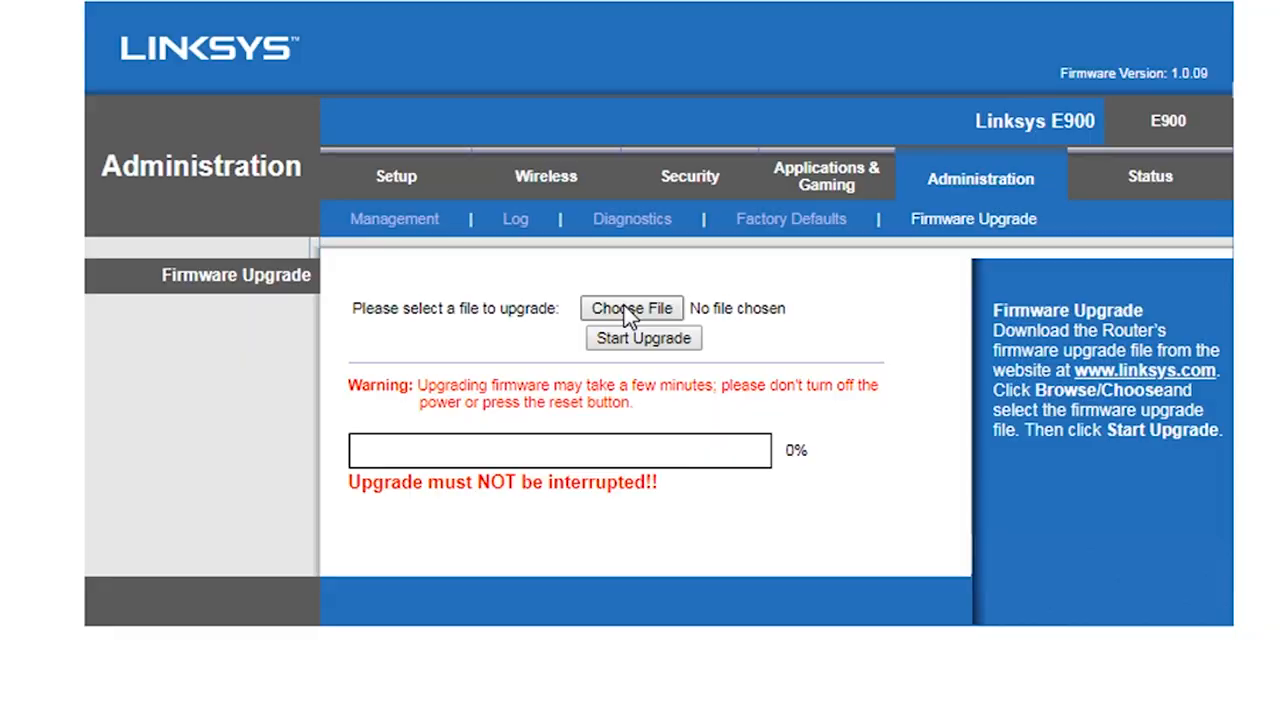
pyautogui.click(631, 307)
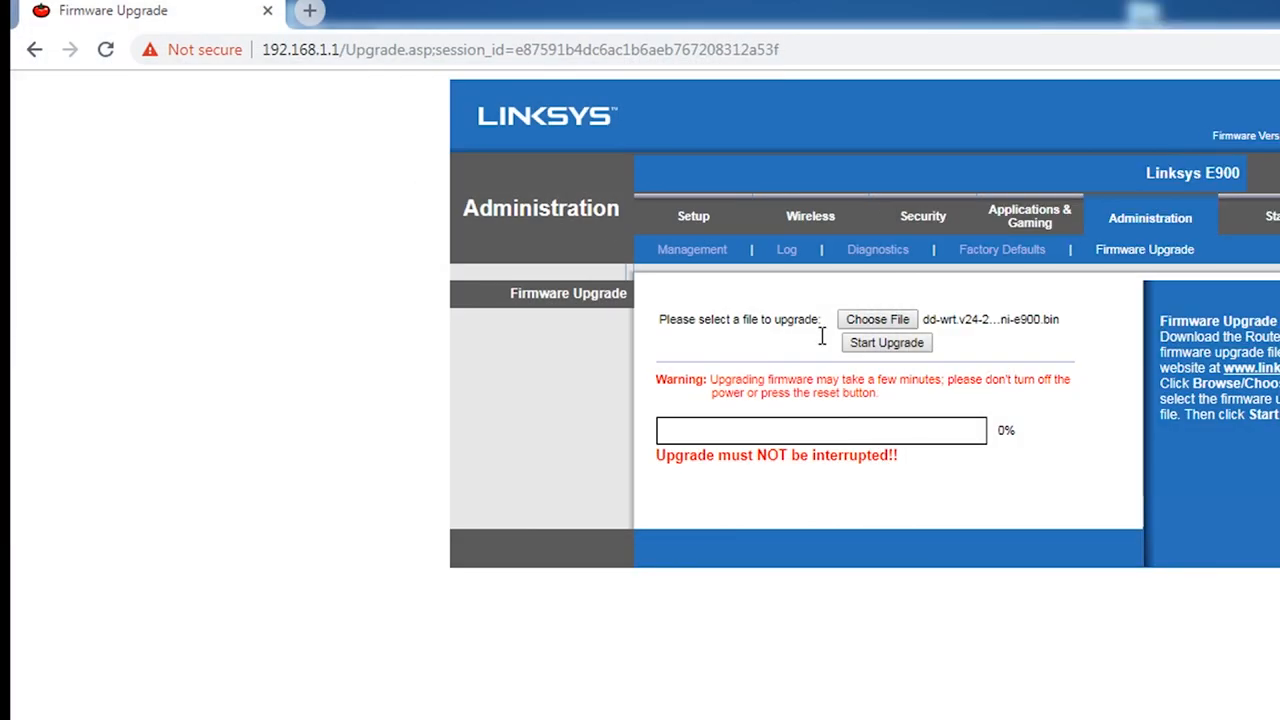
pyautogui.click(886, 342)
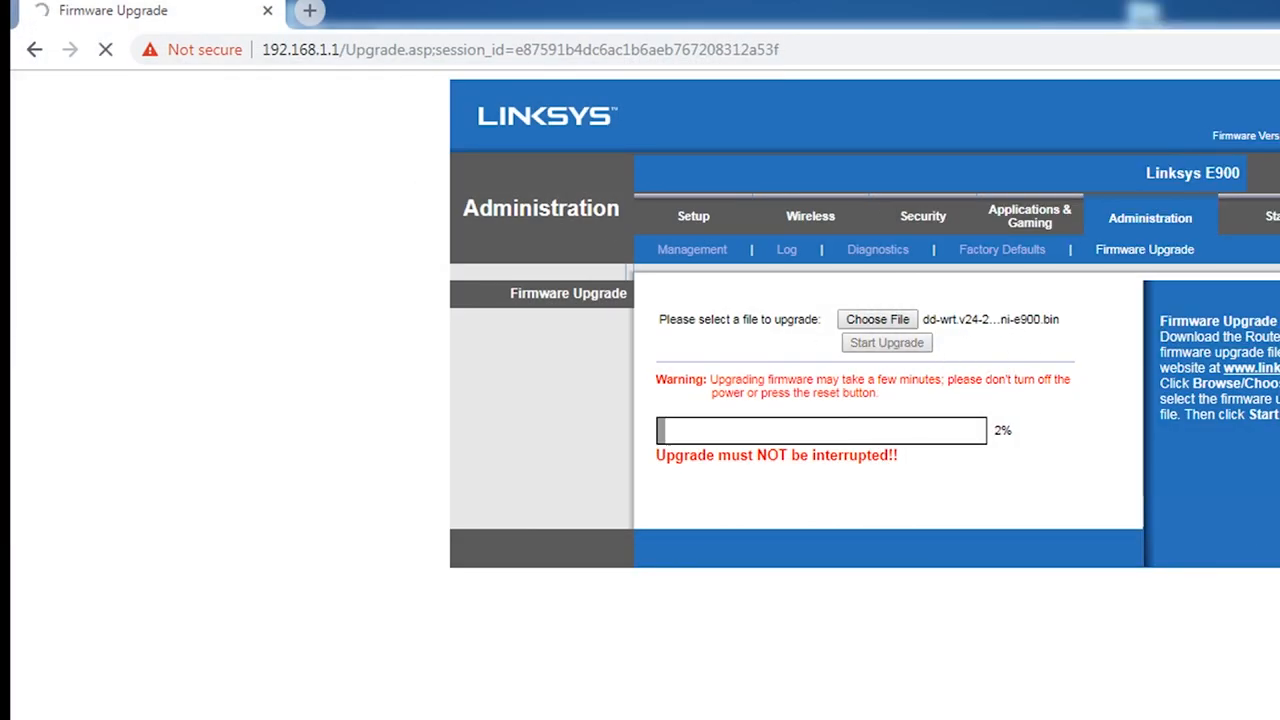